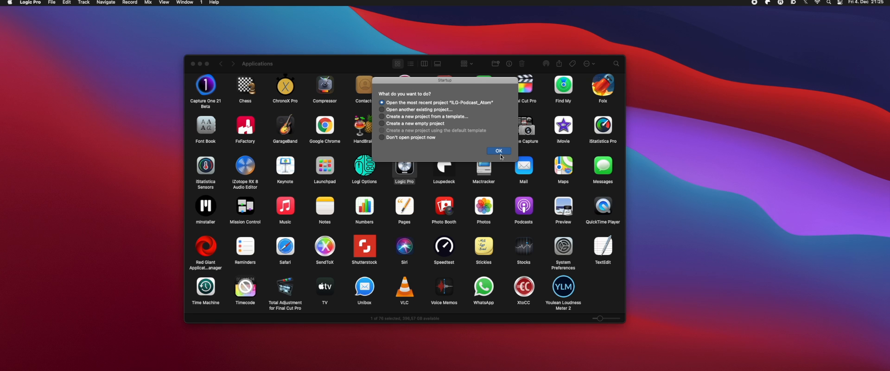
Load the most recent podcast project, skipping all missing audio files.
click(498, 151)
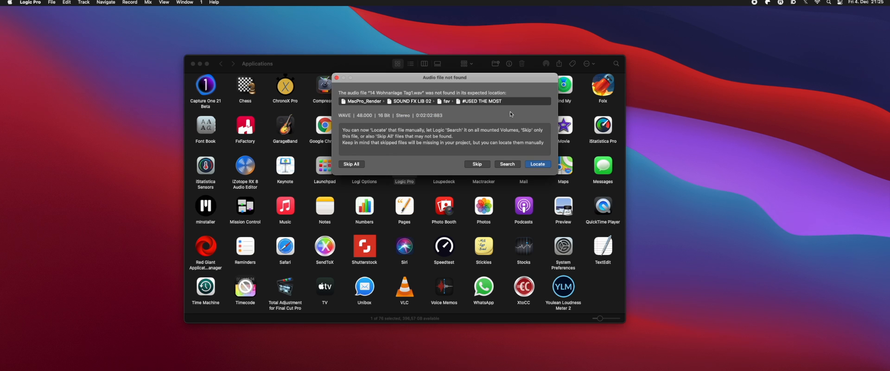
click(507, 164)
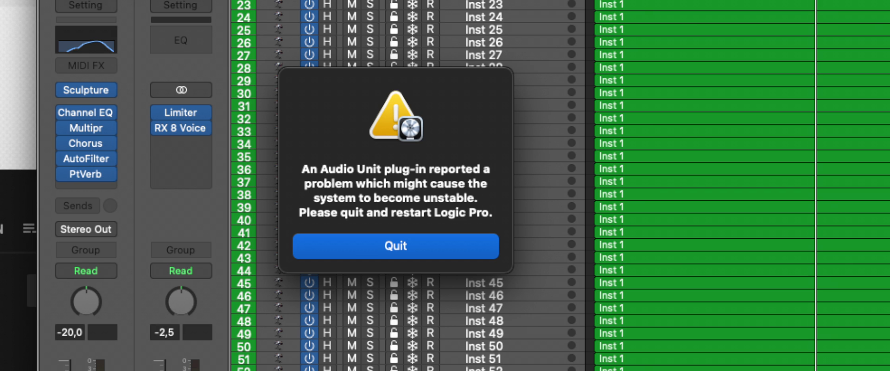
Quit Logic Pro, then set it to Open using Rosetta via its Finder Get Info window.
click(395, 245)
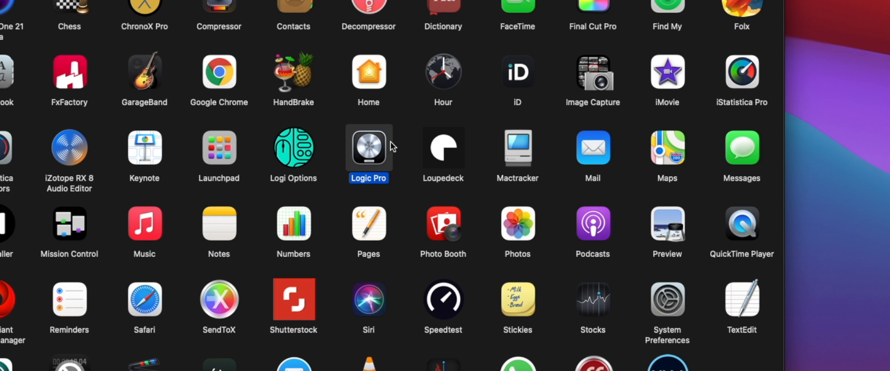
right_click(368, 148)
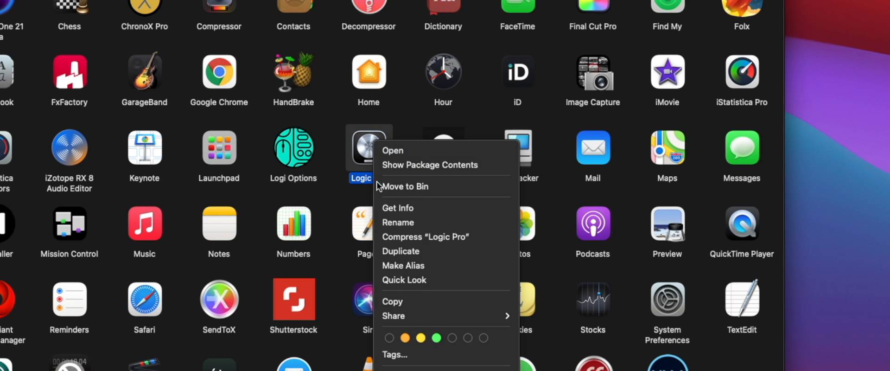
mouse_move(398, 208)
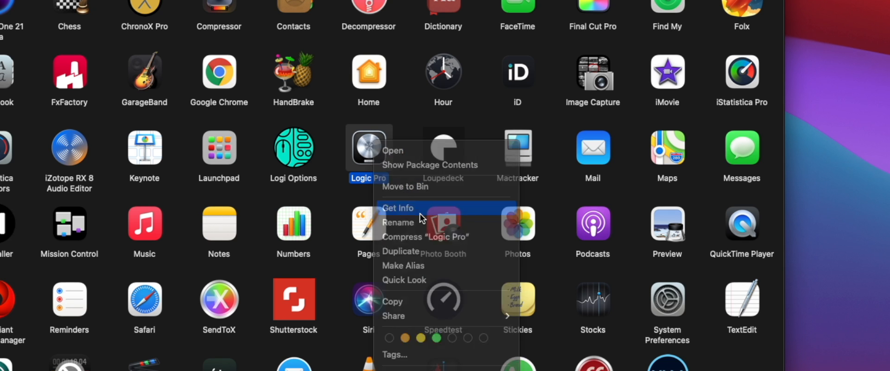
click(398, 207)
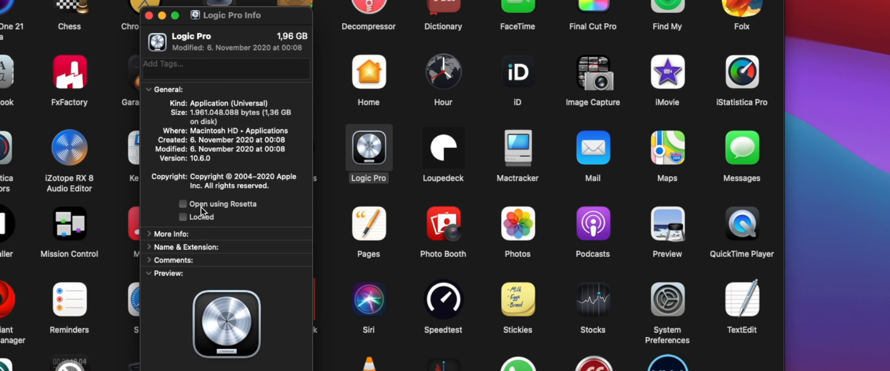
click(182, 203)
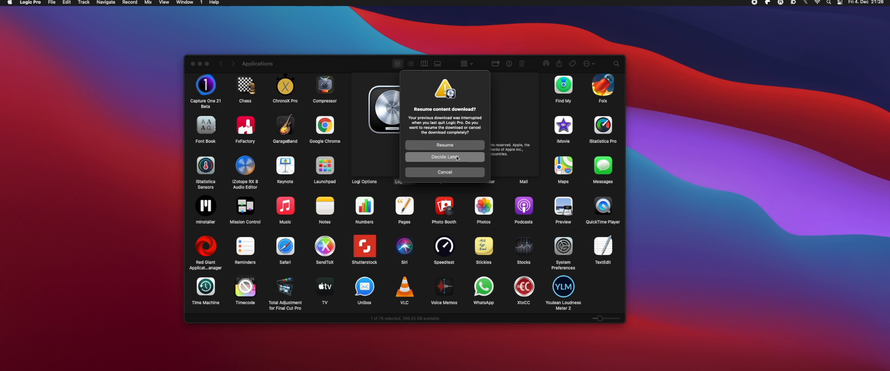
Defer the interrupted content download and reopen the most recent podcast project.
click(444, 157)
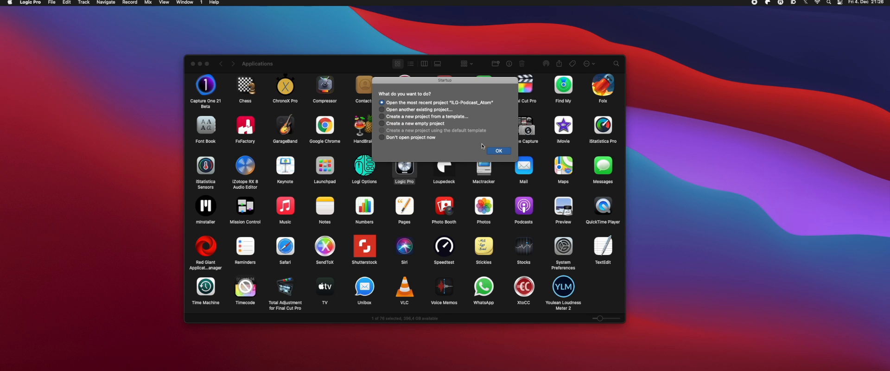
click(499, 150)
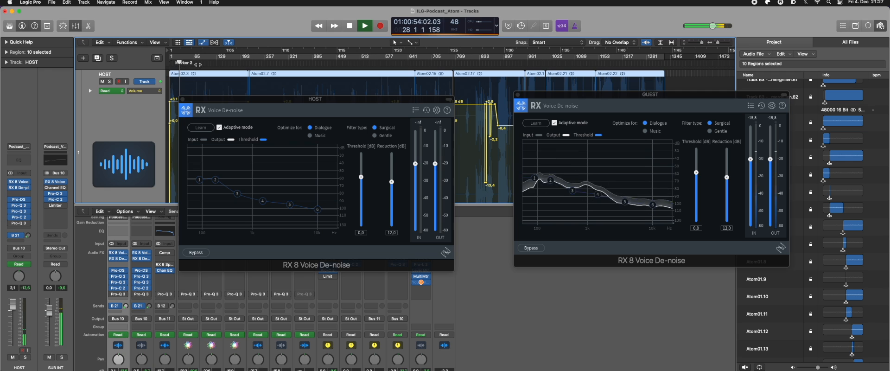
Arrange the HOST and GUEST RX 8 Voice De-noise windows side by side and play the podcast.
click(350, 25)
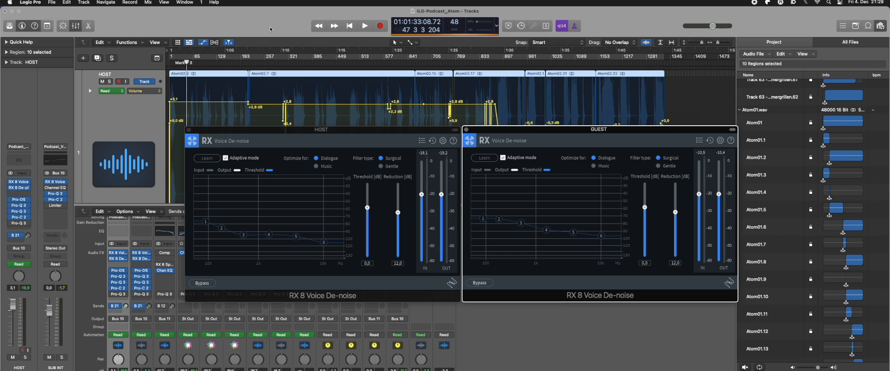
mouse_move(346, 42)
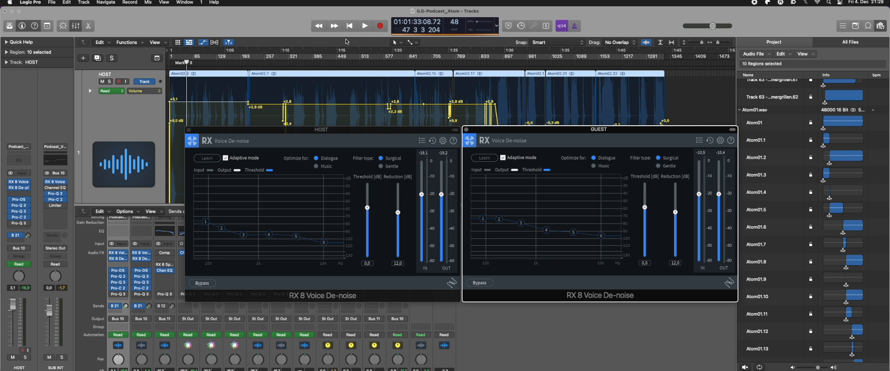